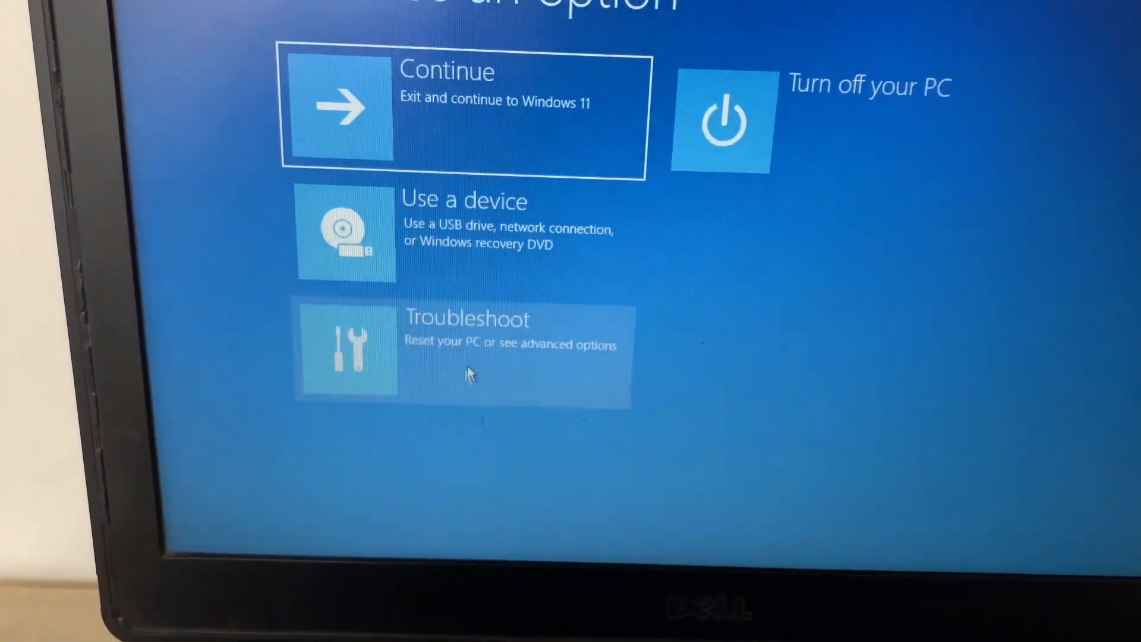
# Navigate Troubleshoot > Advanced options and launch the recovery Command Prompt.
pyautogui.click(463, 351)
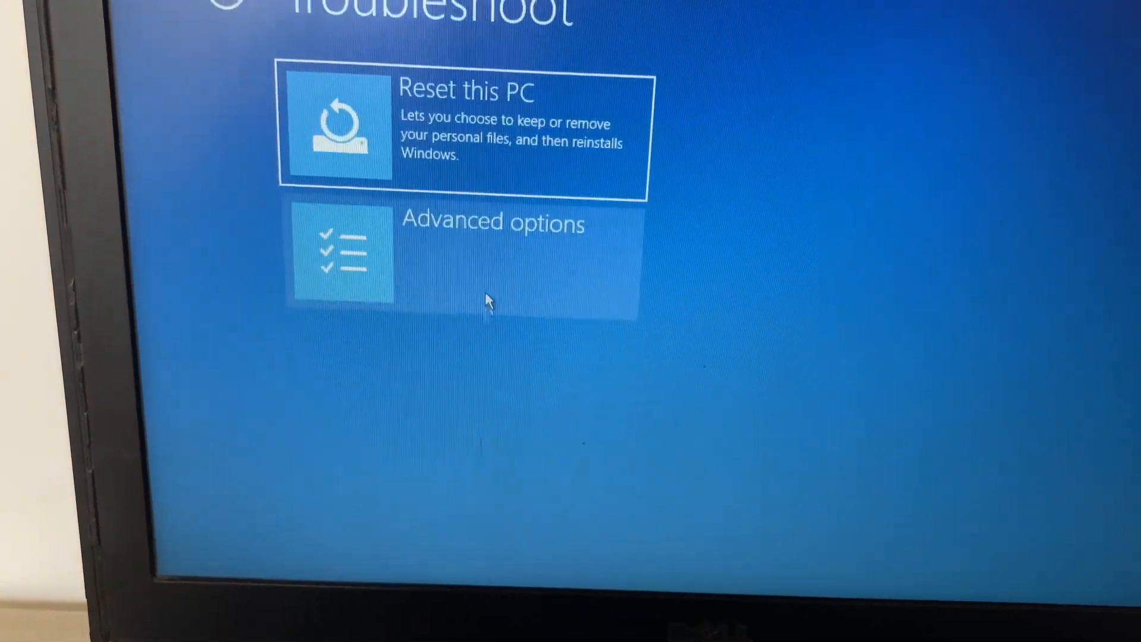
pyautogui.click(462, 258)
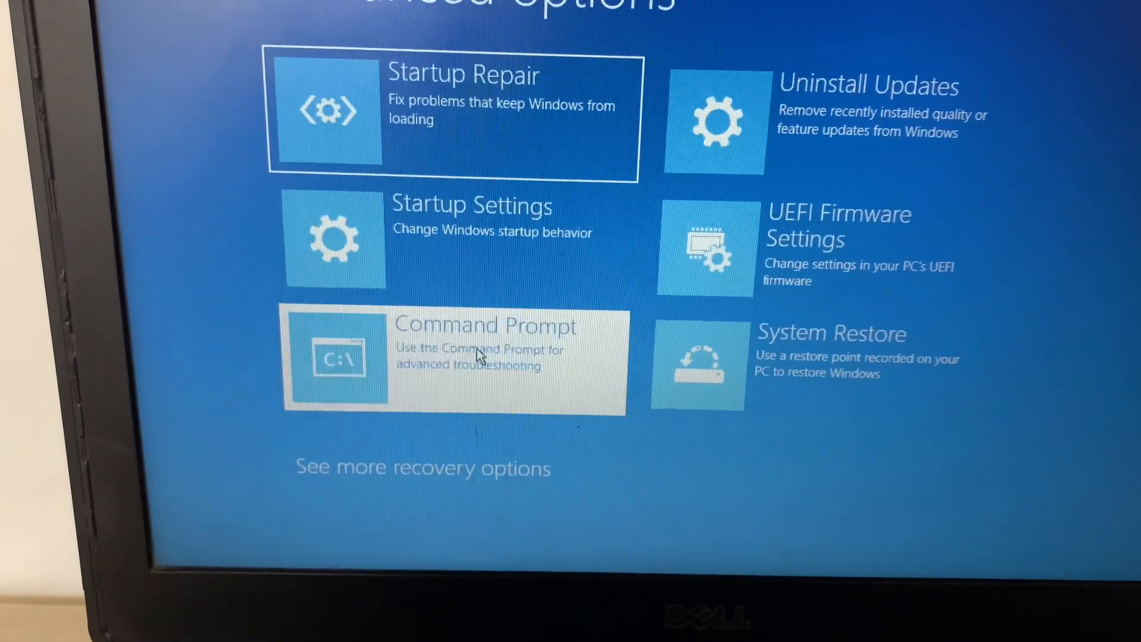
pyautogui.click(453, 359)
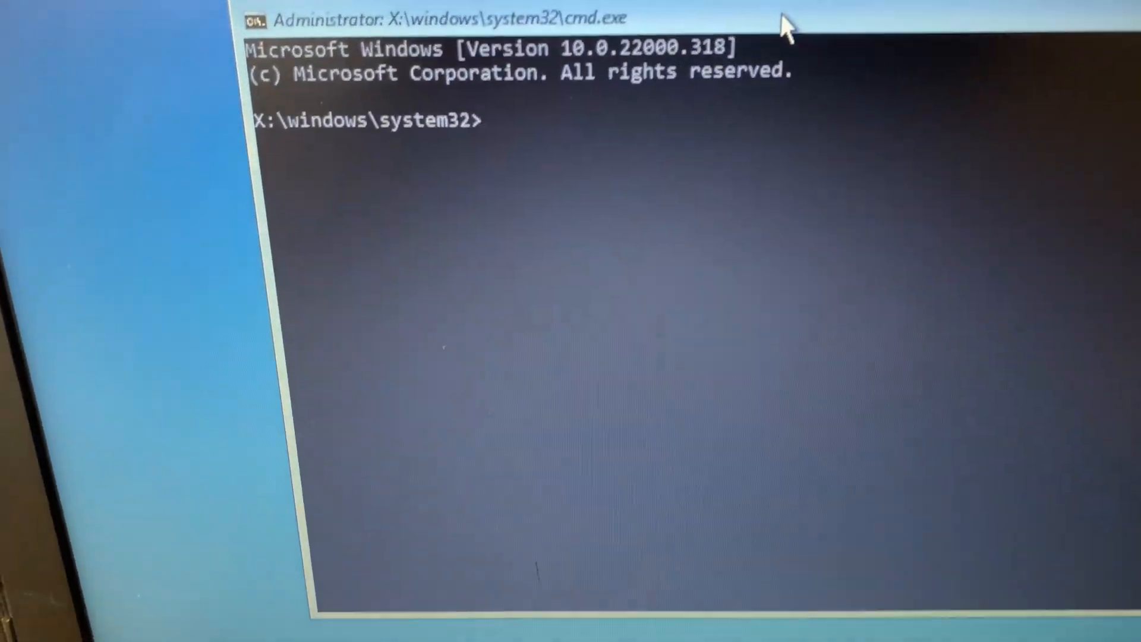
# Run sfc /scannow at the X:\windows\system32 prompt to verify system files.
pyautogui.write('sfc')
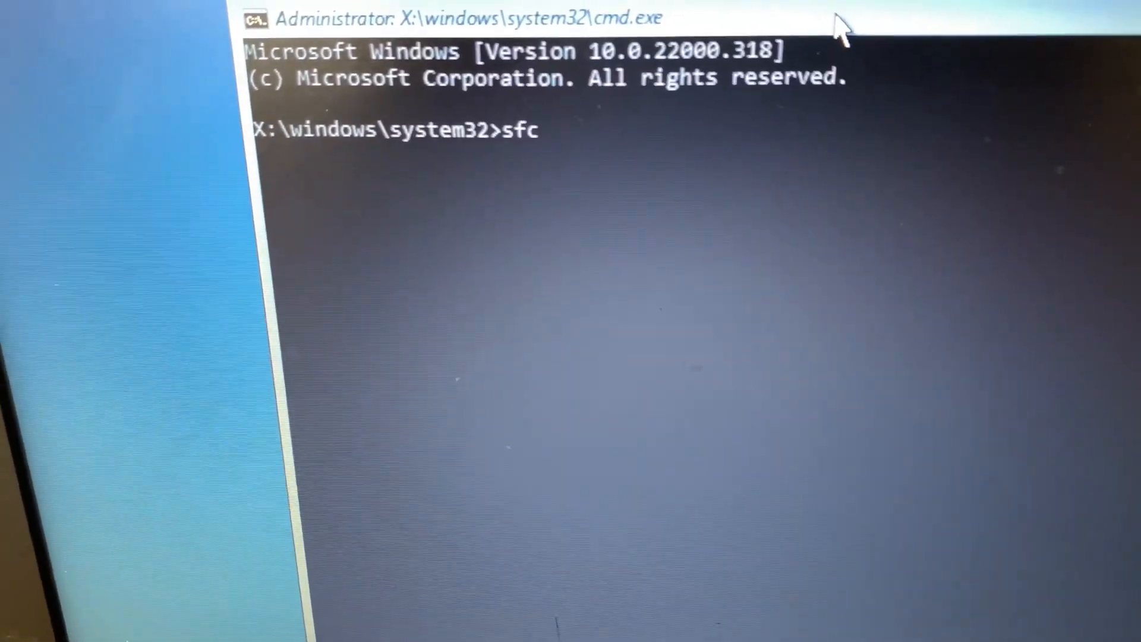
pyautogui.write('/sc')
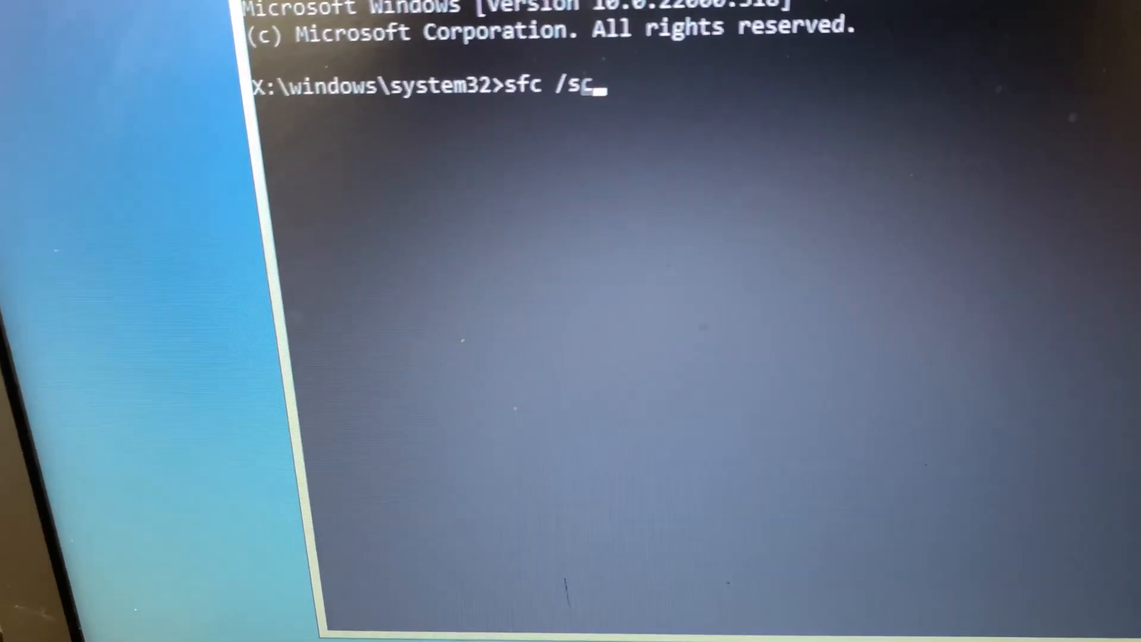
pyautogui.write('ann')
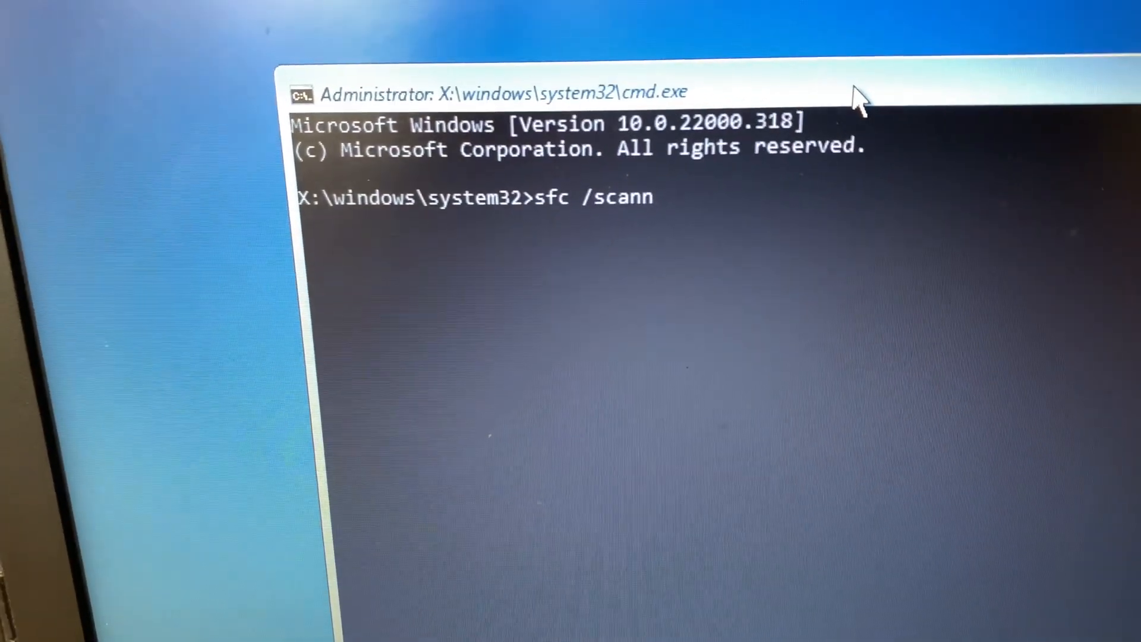
pyautogui.write('ow')
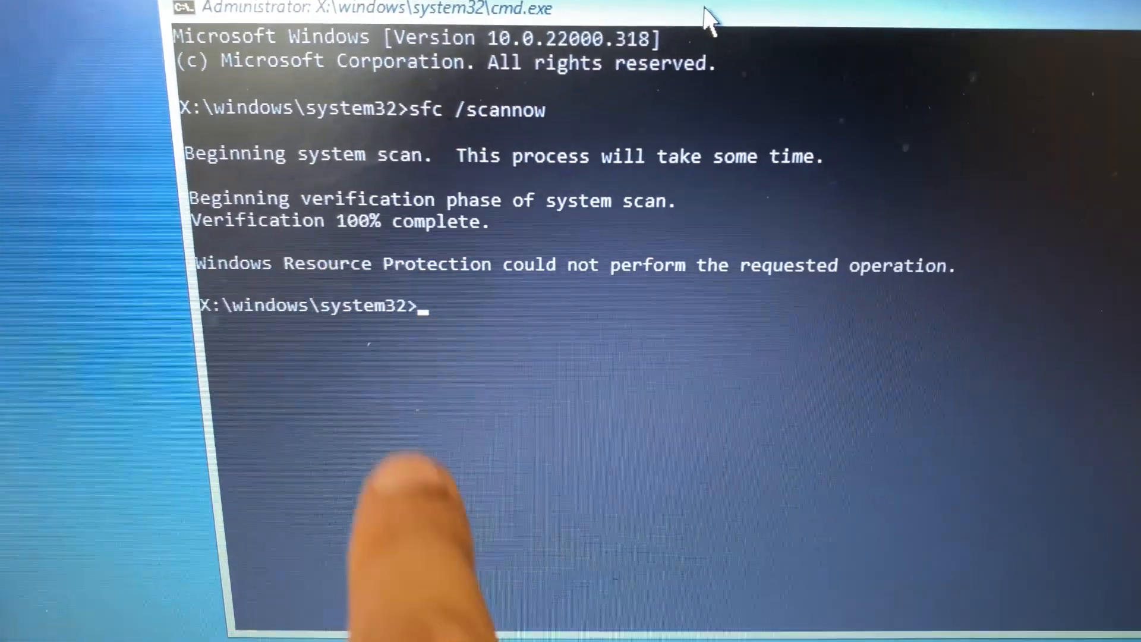
# Begin typing exit at the prompt to leave the recovery console for Windows.
pyautogui.write('ex')
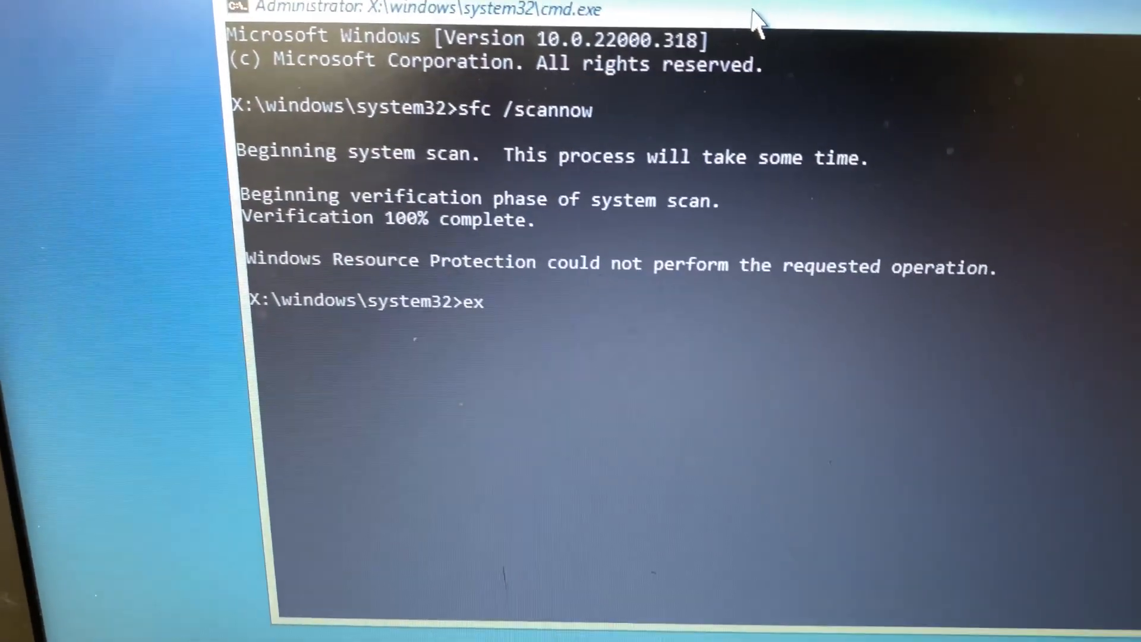